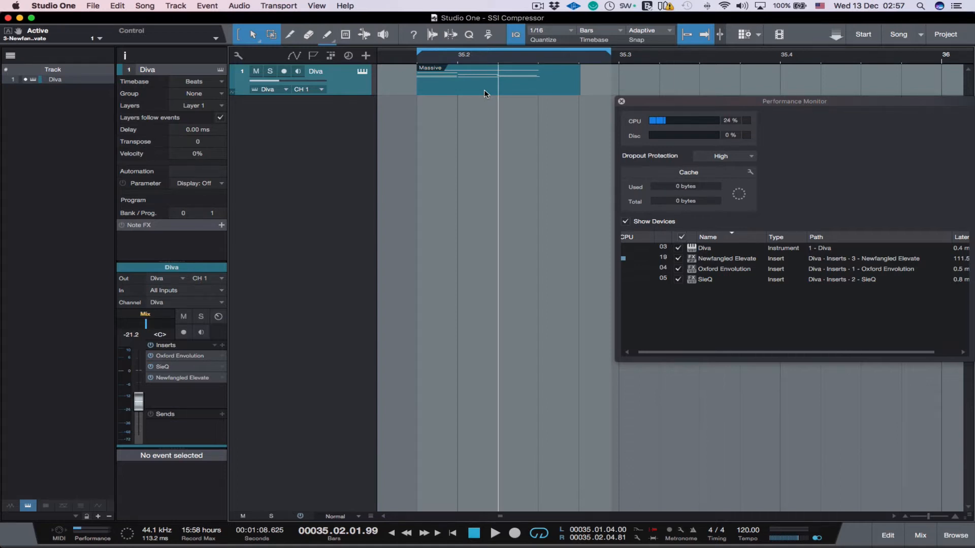
Play and stop the Diva part to read roughly 24% CPU, then show the mixing console.
click(494, 533)
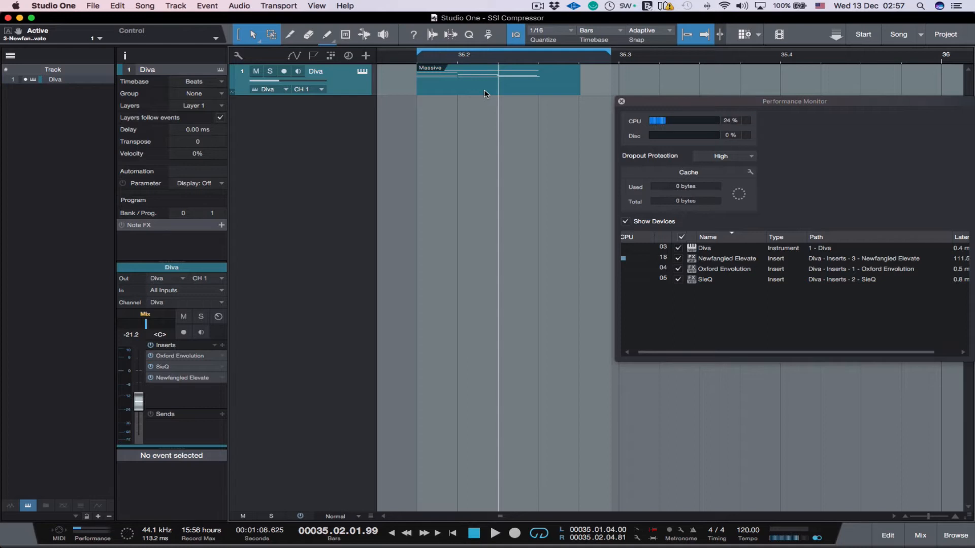
click(494, 533)
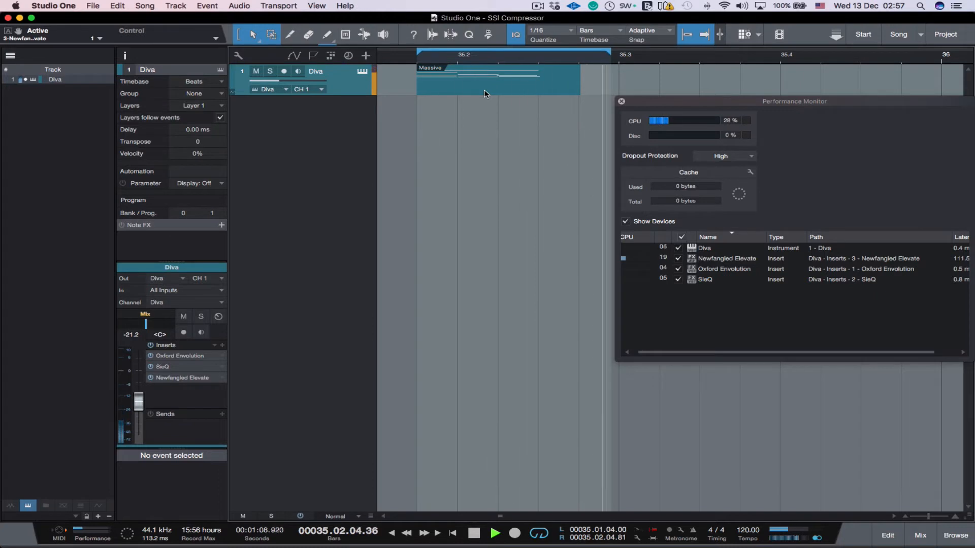
click(474, 533)
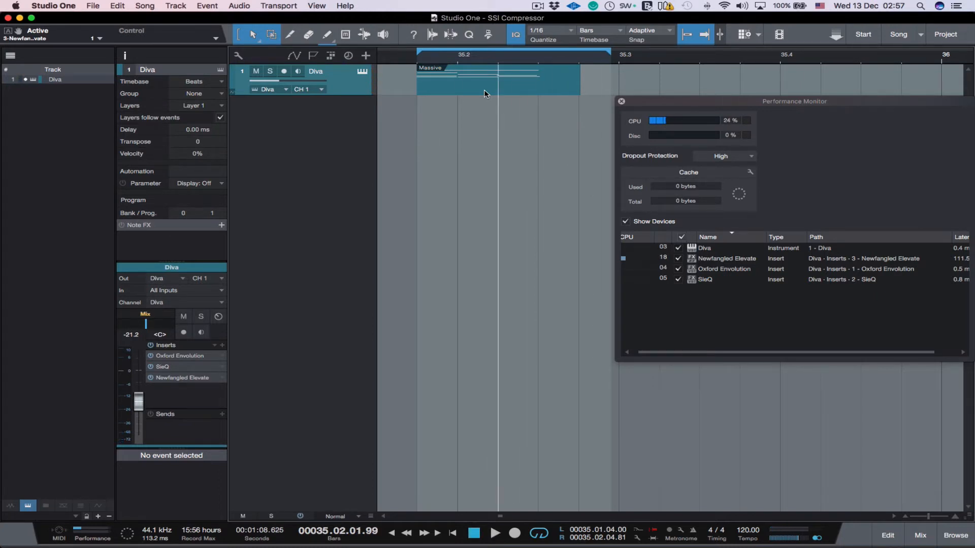
click(920, 535)
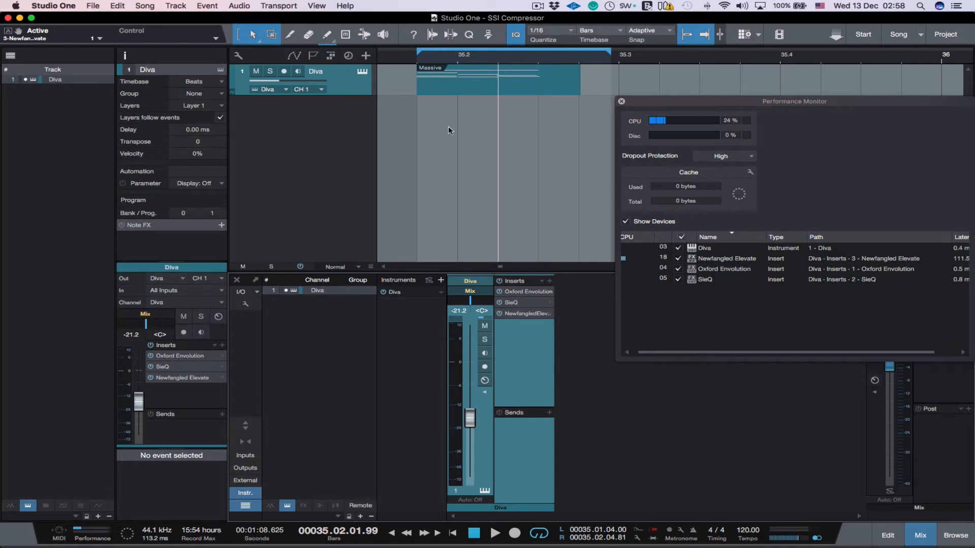
mouse_move(438, 135)
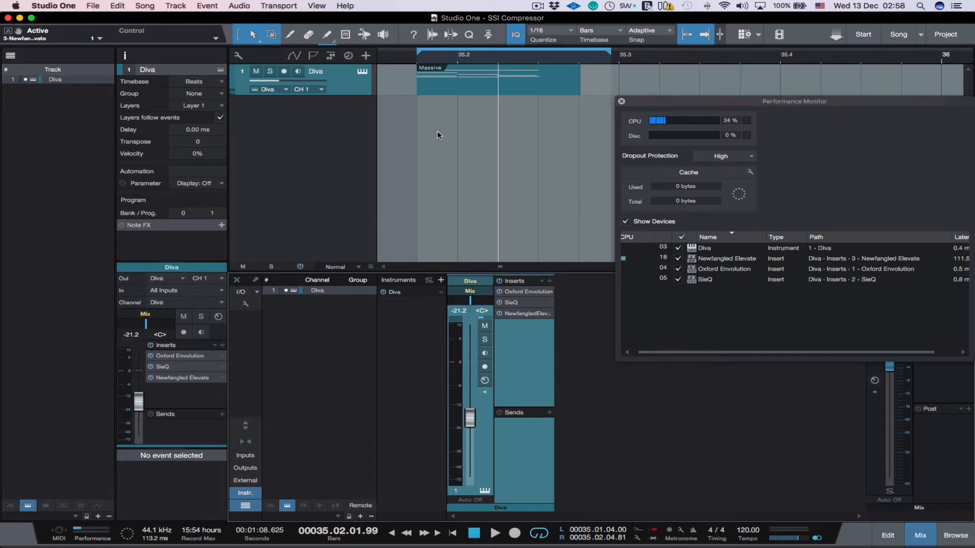
mouse_move(550, 231)
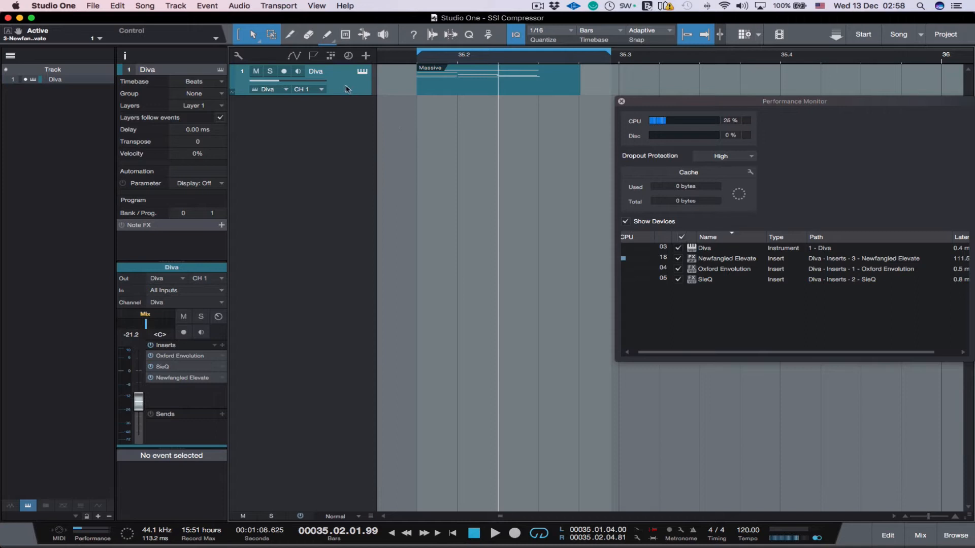
mouse_move(341, 79)
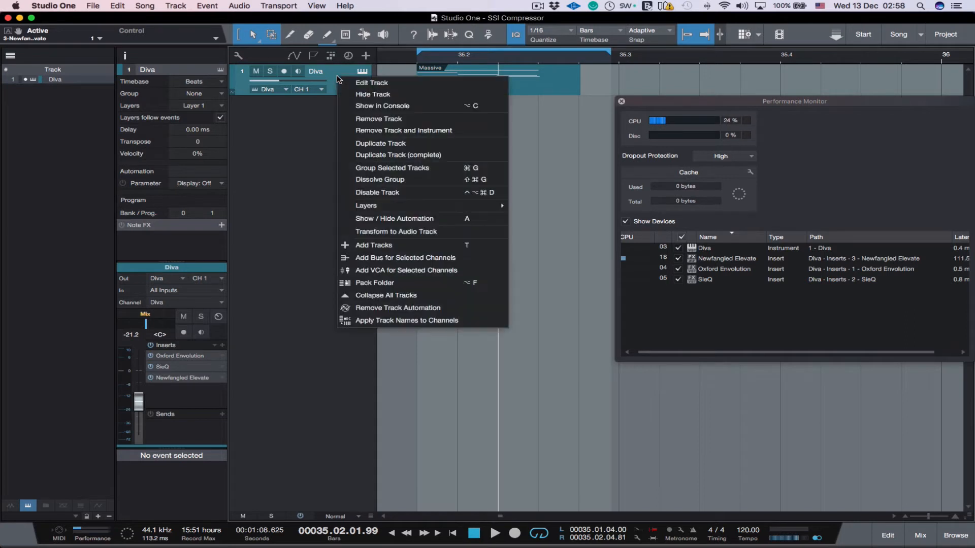
Transform the Diva instrument track to audio with Render Inserts and Preserve Instrument Track State checked.
click(396, 232)
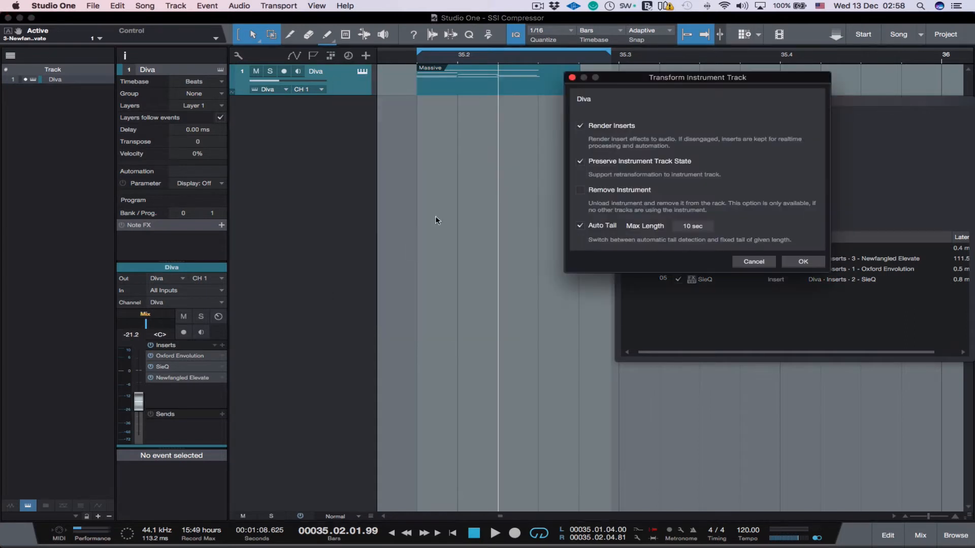
mouse_move(591, 170)
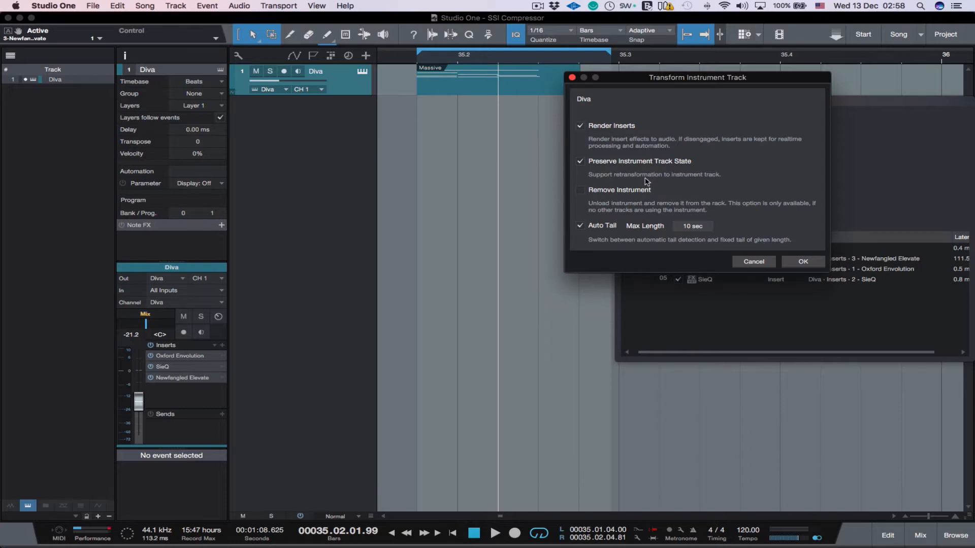
mouse_move(636, 176)
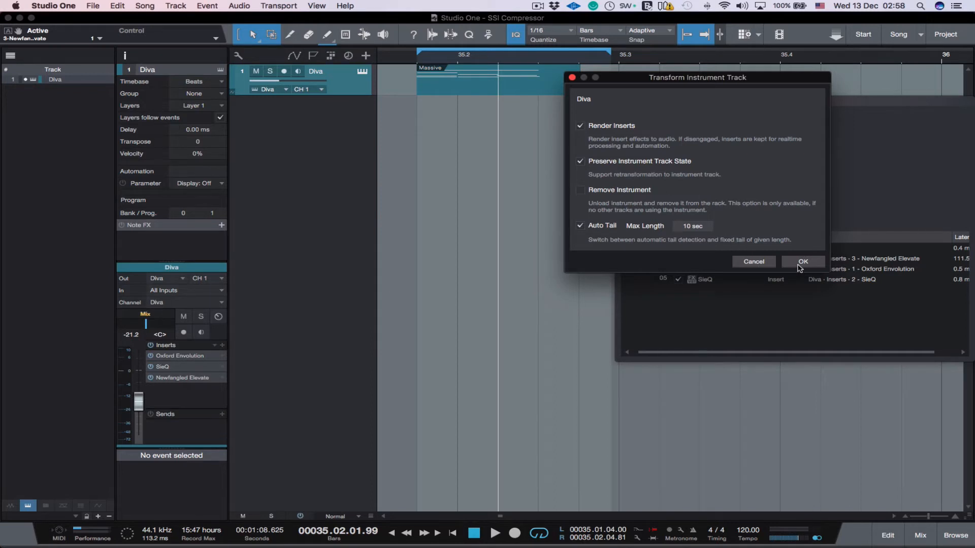
click(802, 261)
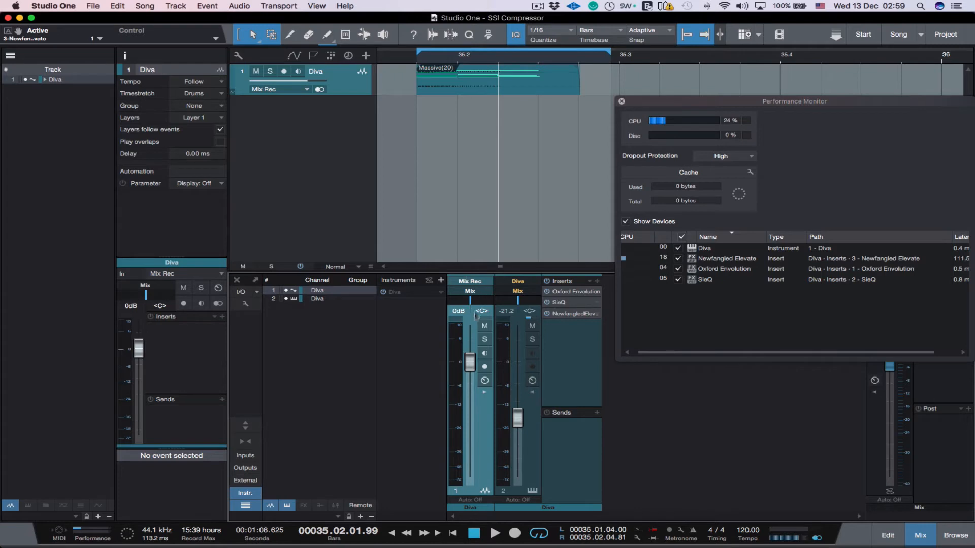
mouse_move(478, 434)
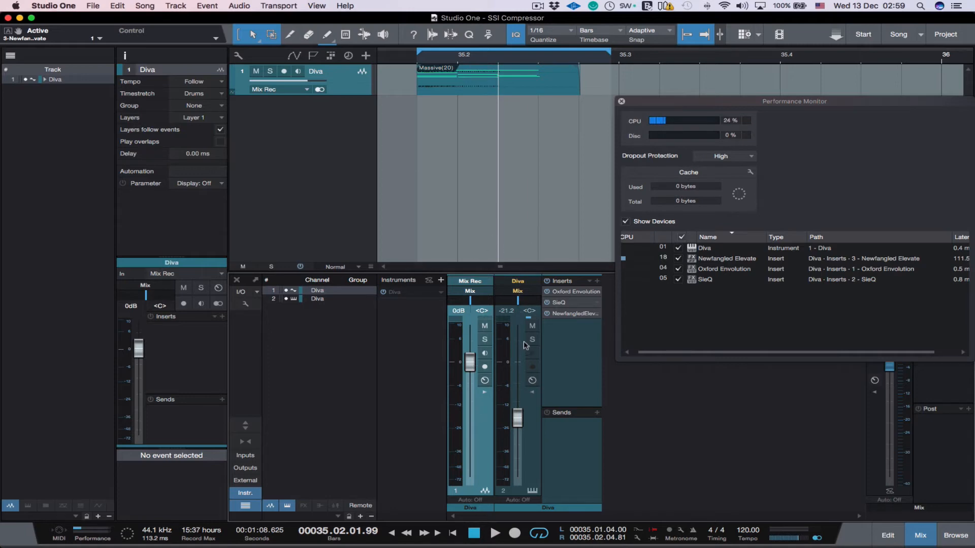
mouse_move(522, 286)
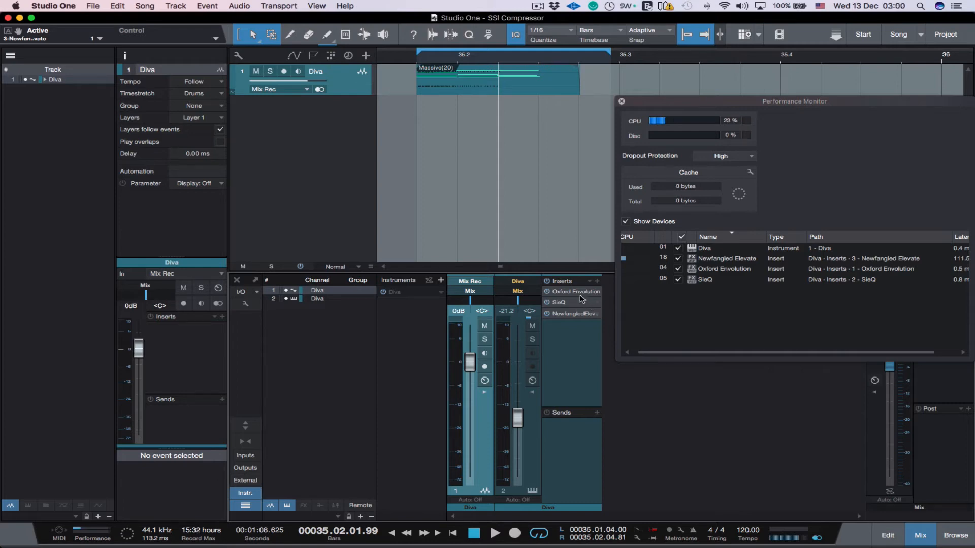
mouse_move(755, 180)
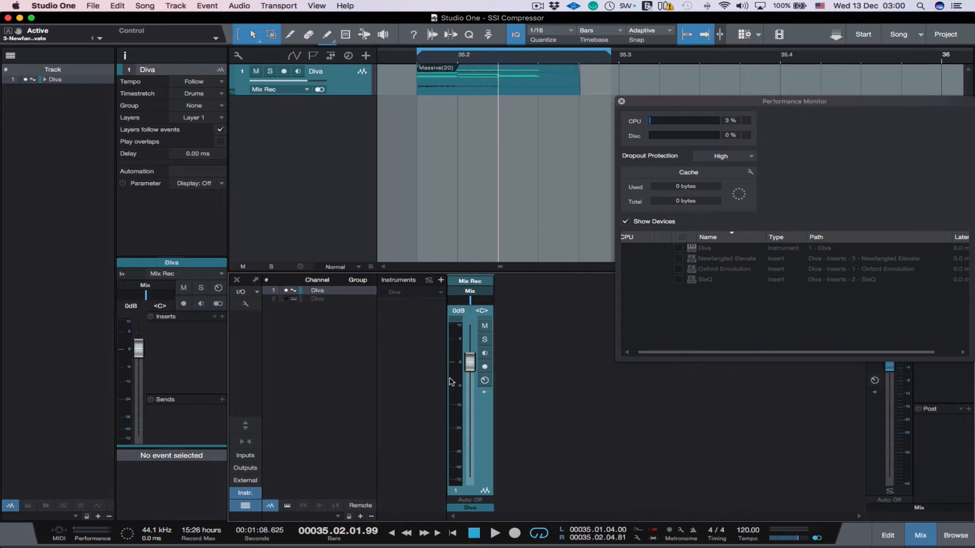
mouse_move(510, 433)
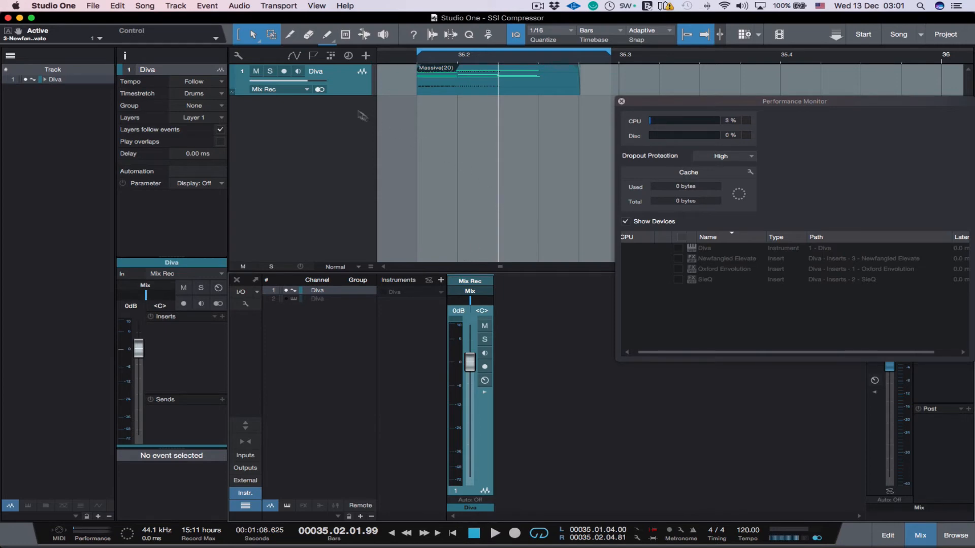
Transform the rendered audio track back into the Diva instrument track and stop playback.
right_click(317, 70)
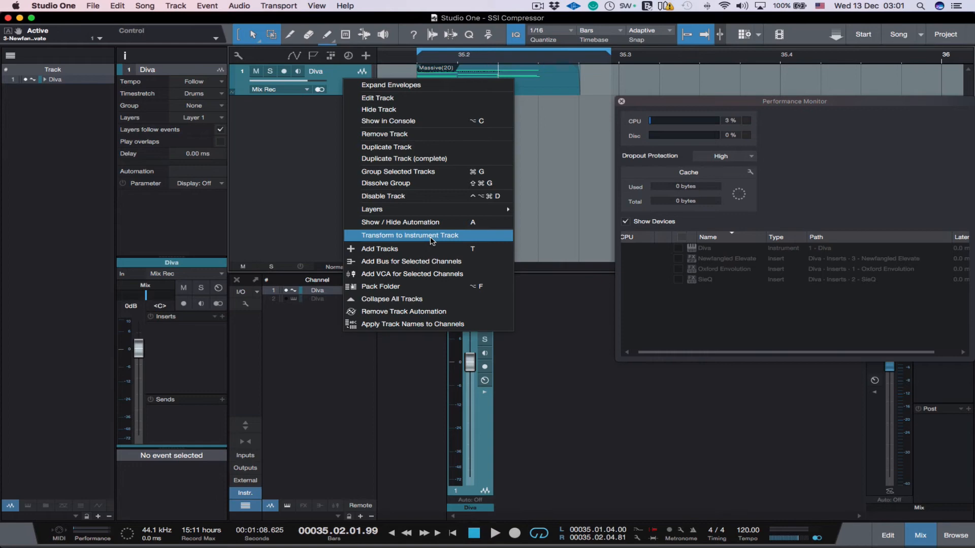
click(409, 234)
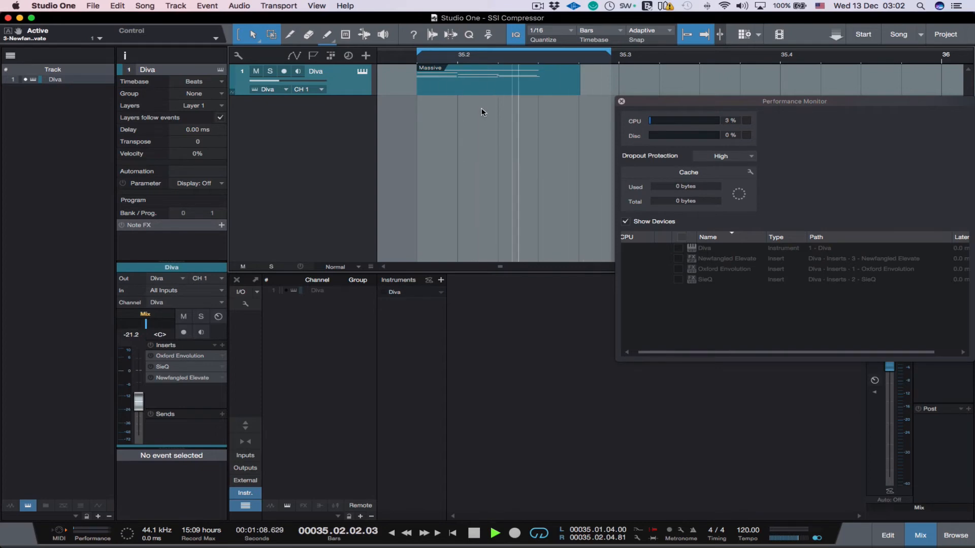
click(474, 533)
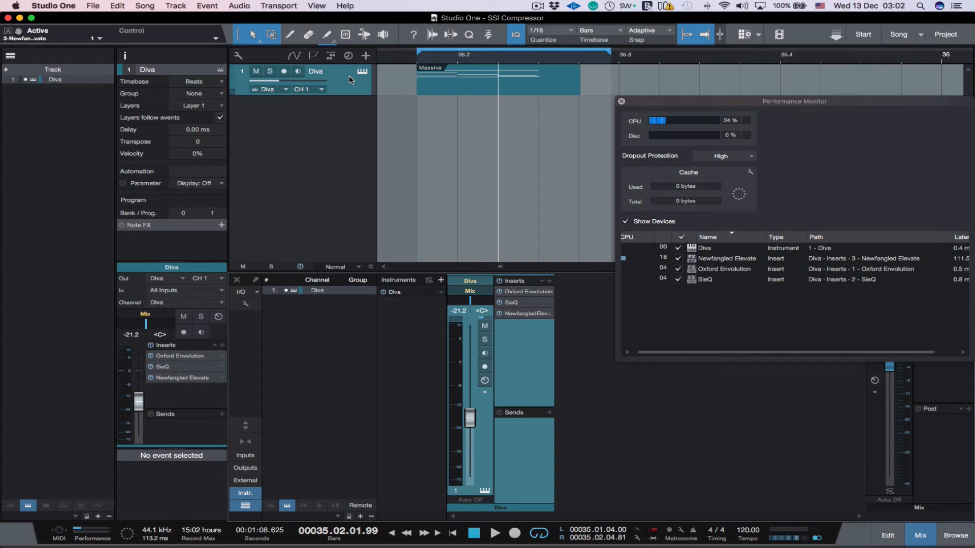
Render the Diva track to audio again, then hide the inactive Diva instrument channel from the mix.
right_click(362, 71)
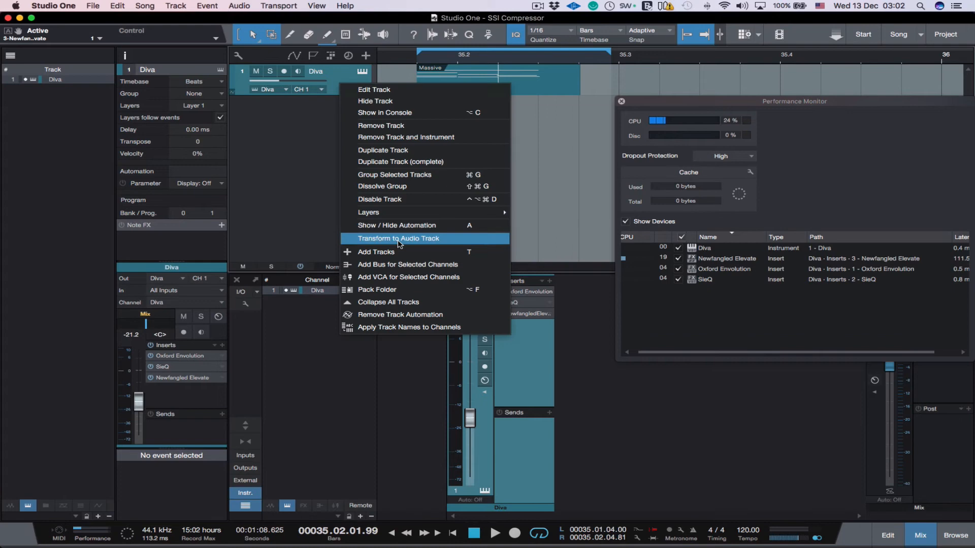
click(398, 238)
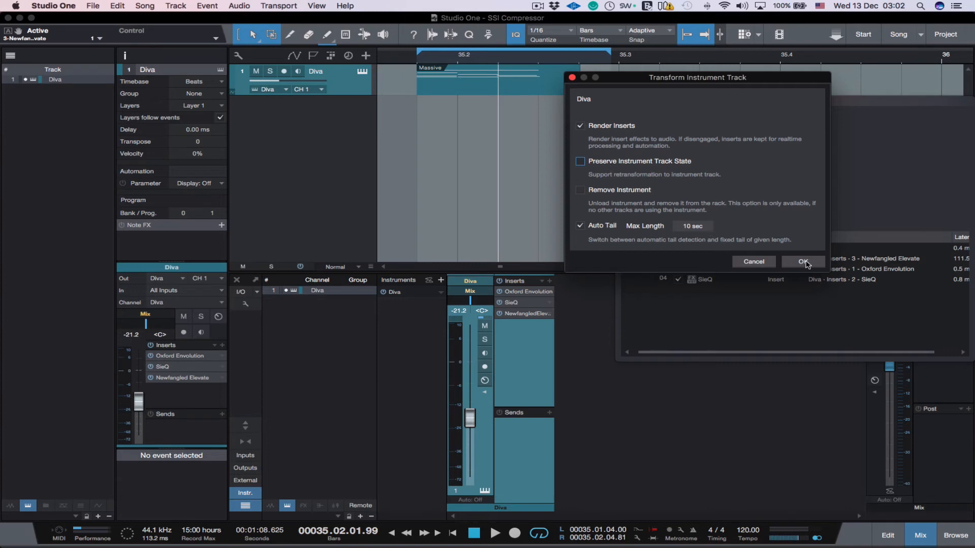
click(801, 261)
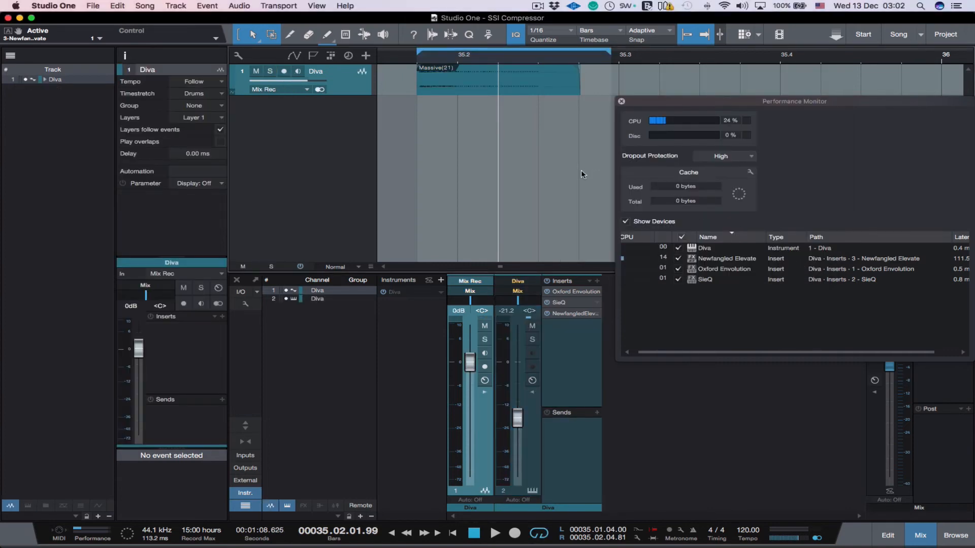
mouse_move(721, 123)
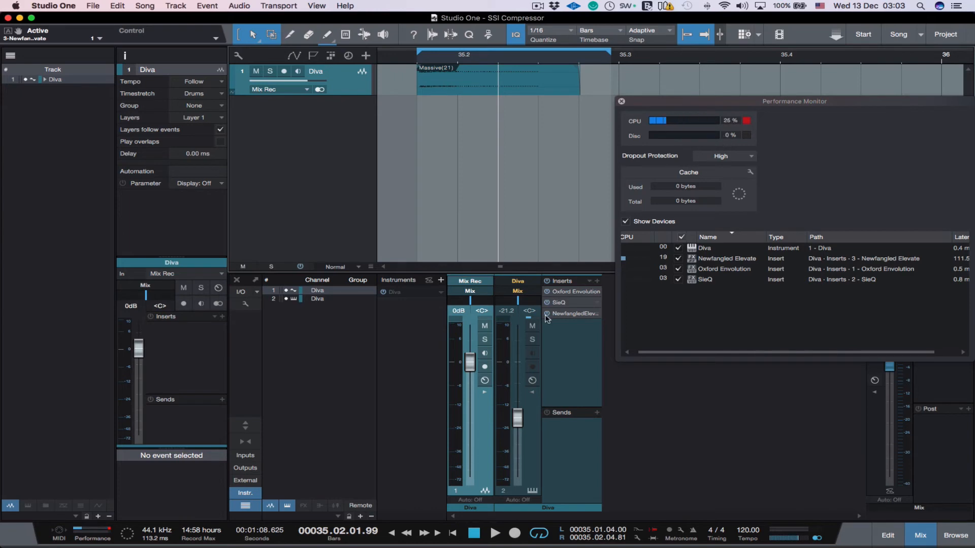
mouse_move(531, 372)
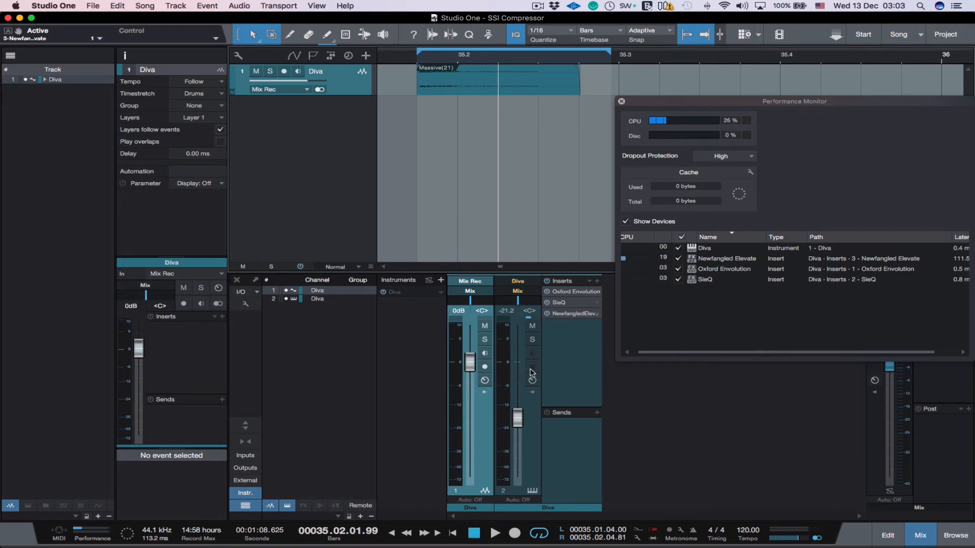
mouse_move(549, 285)
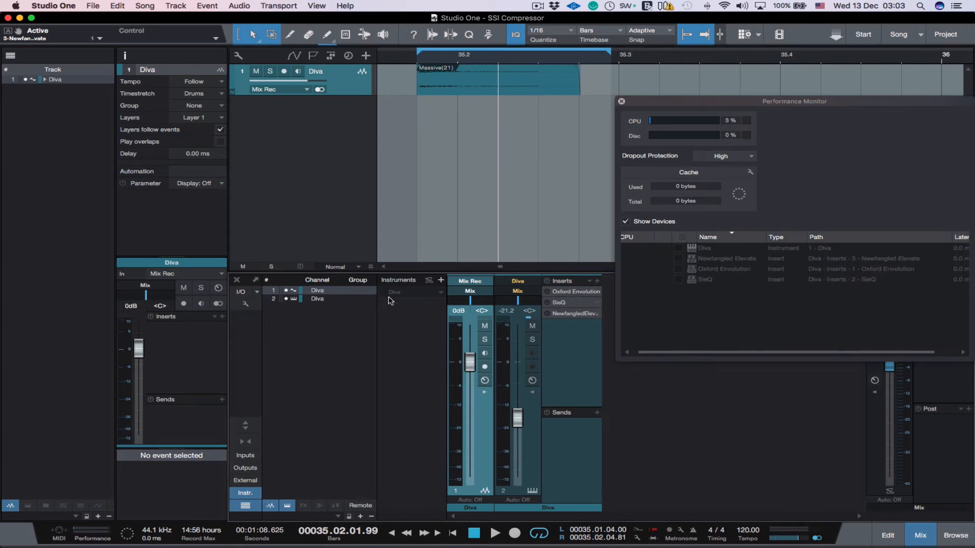
click(316, 299)
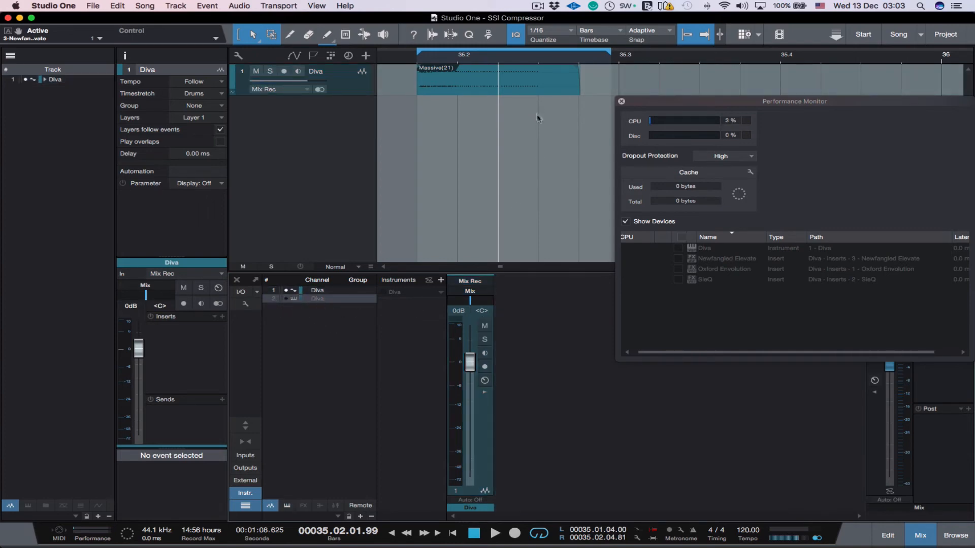
mouse_move(594, 113)
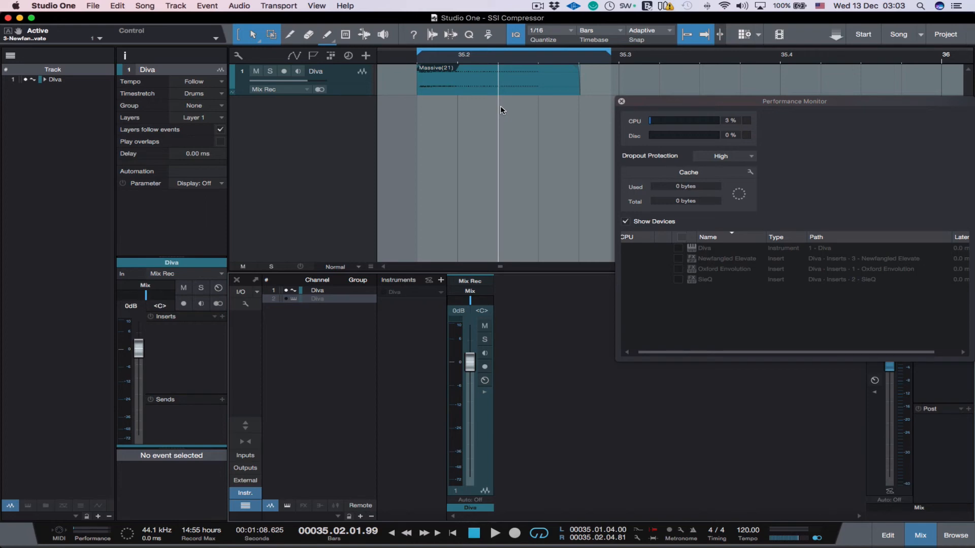
mouse_move(543, 119)
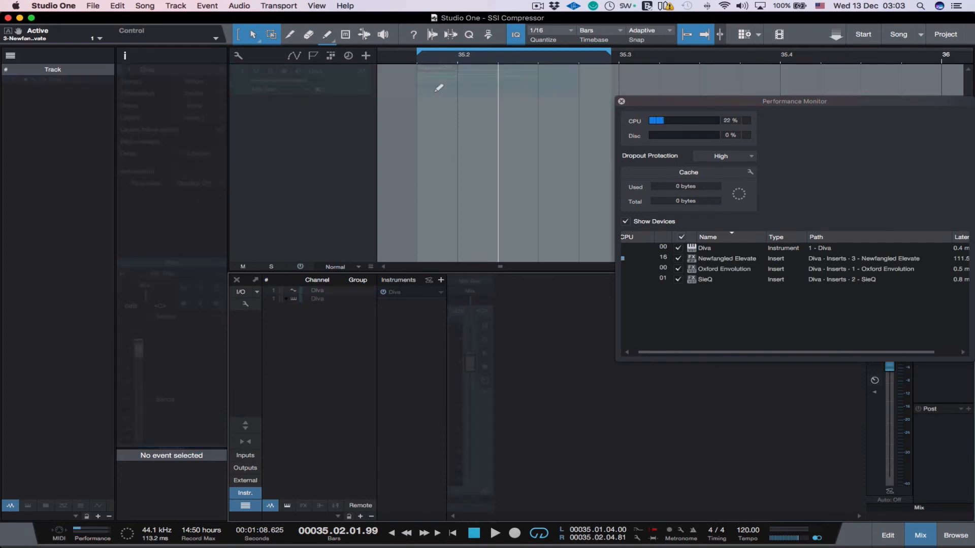
Render the Diva instrument track to audio as a Massive(22) clip with Render Inserts checked.
click(55, 80)
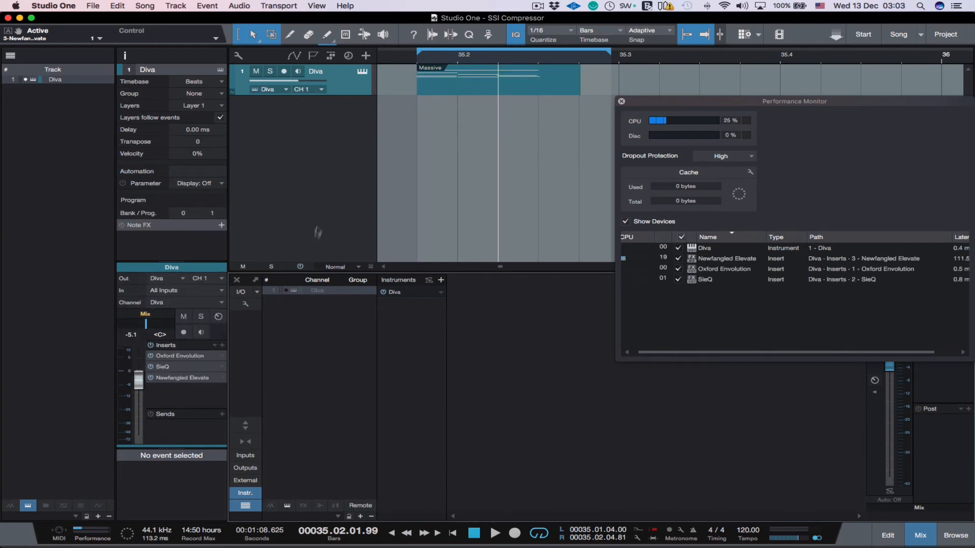
click(427, 283)
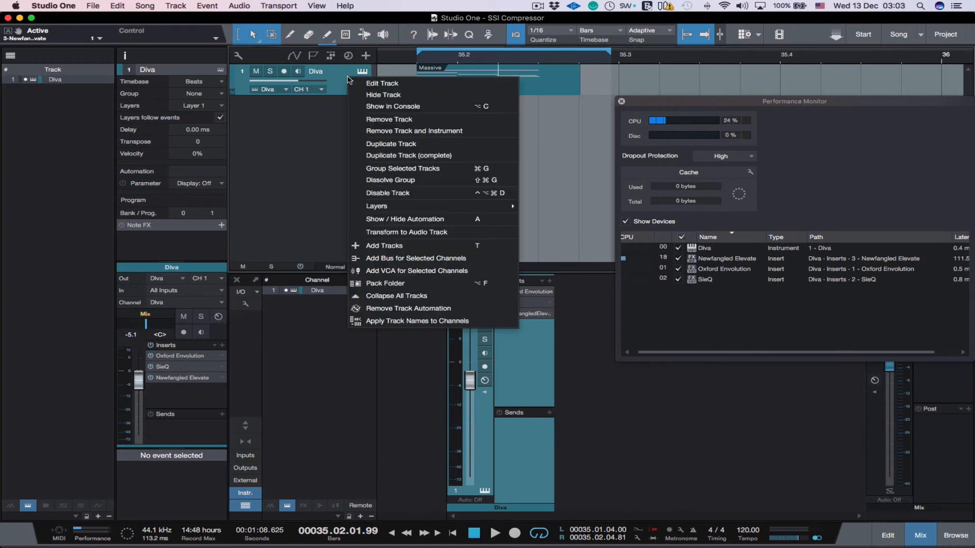
click(406, 232)
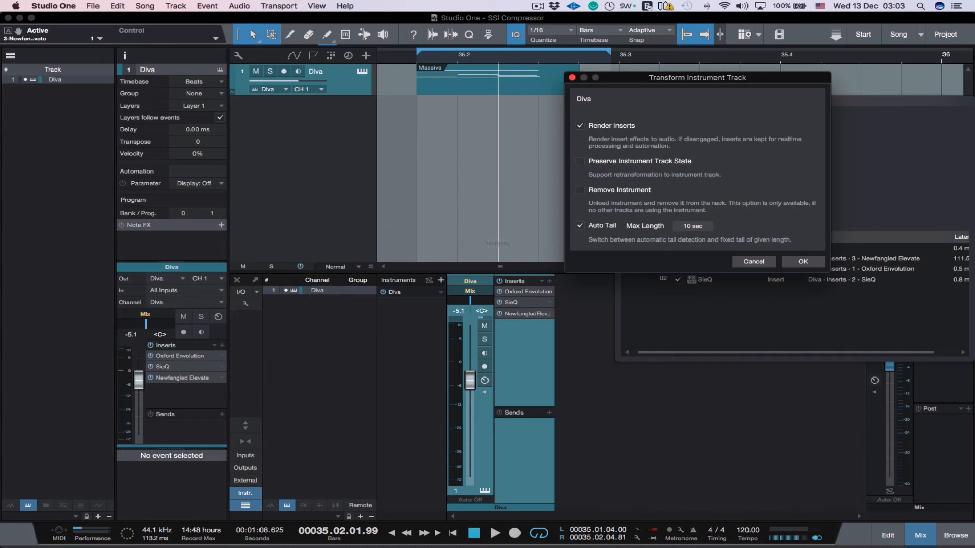
mouse_move(611, 137)
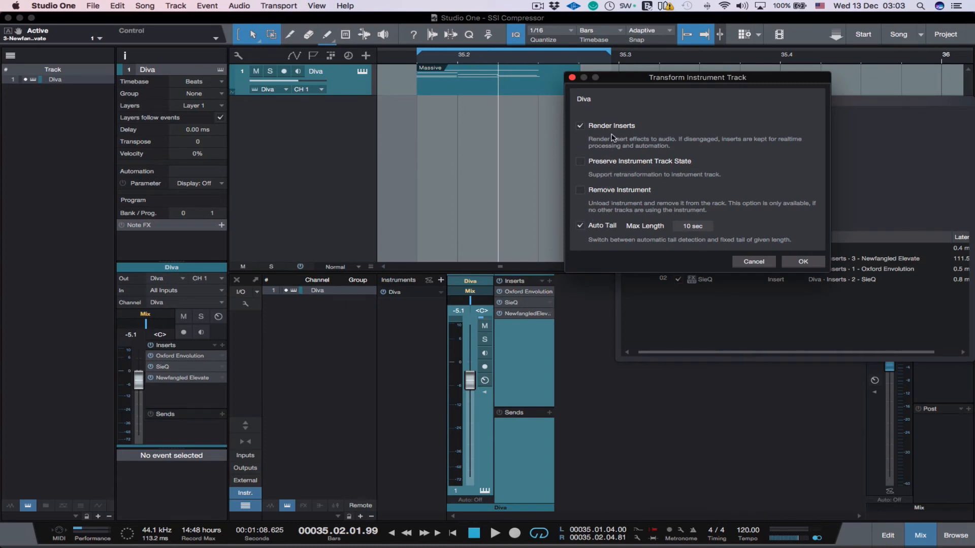
click(580, 190)
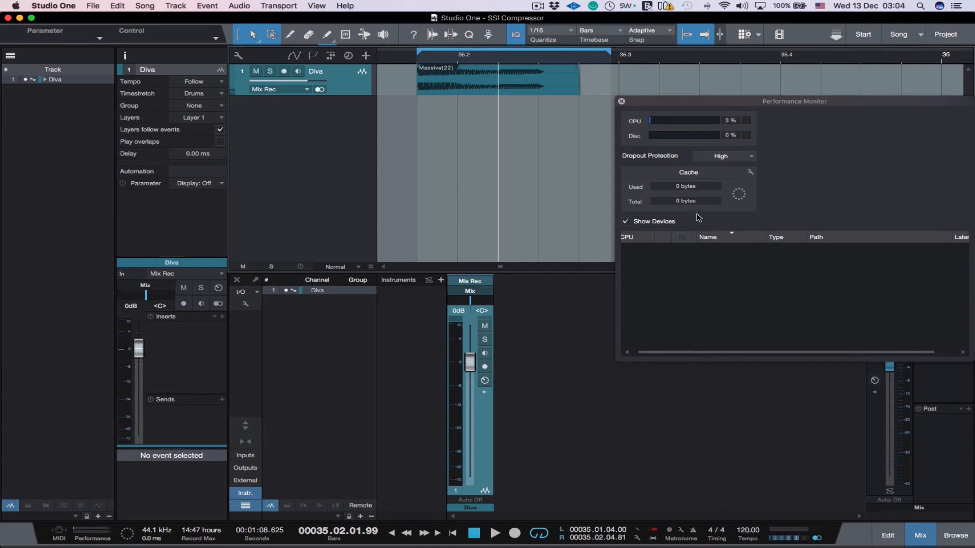
Select the rendered Massive(22) audio event, play it and stop playback.
click(498, 81)
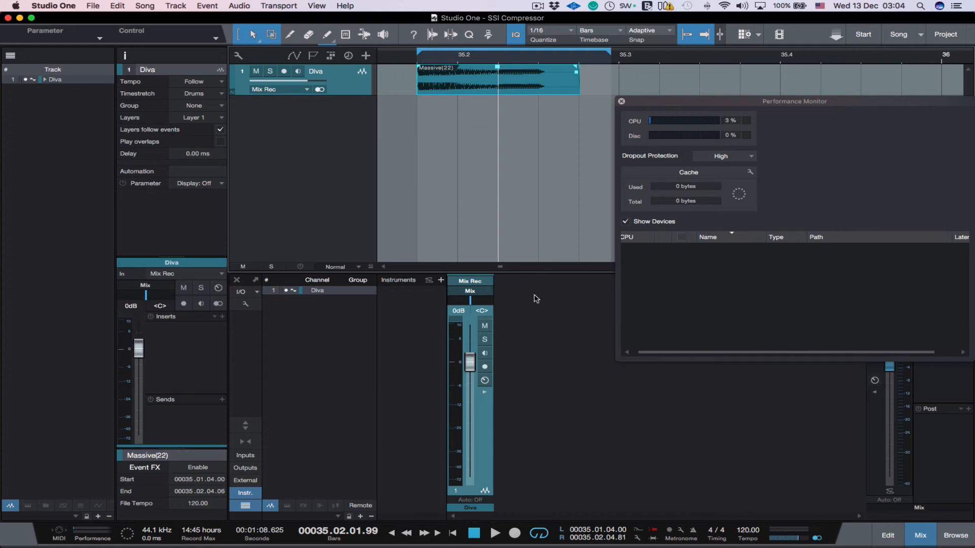
mouse_move(527, 312)
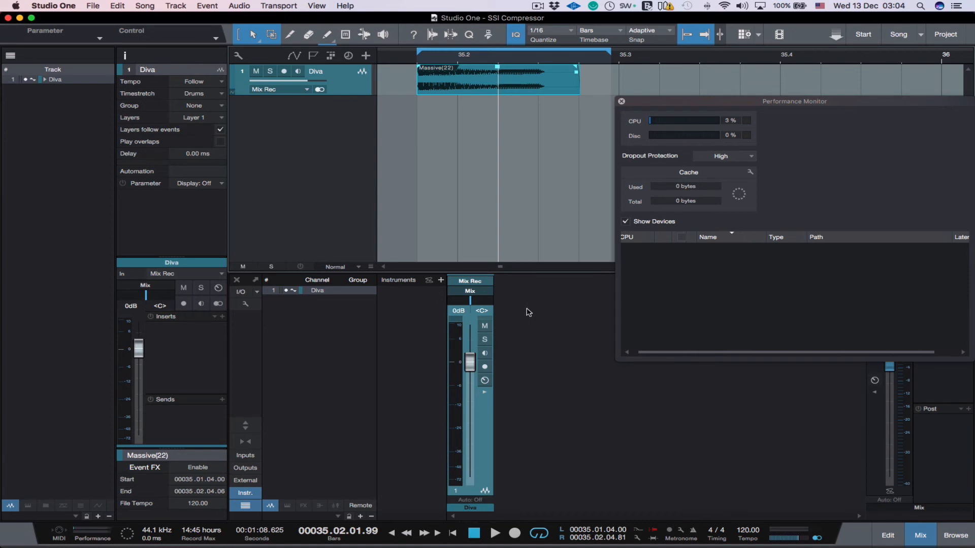
mouse_move(529, 308)
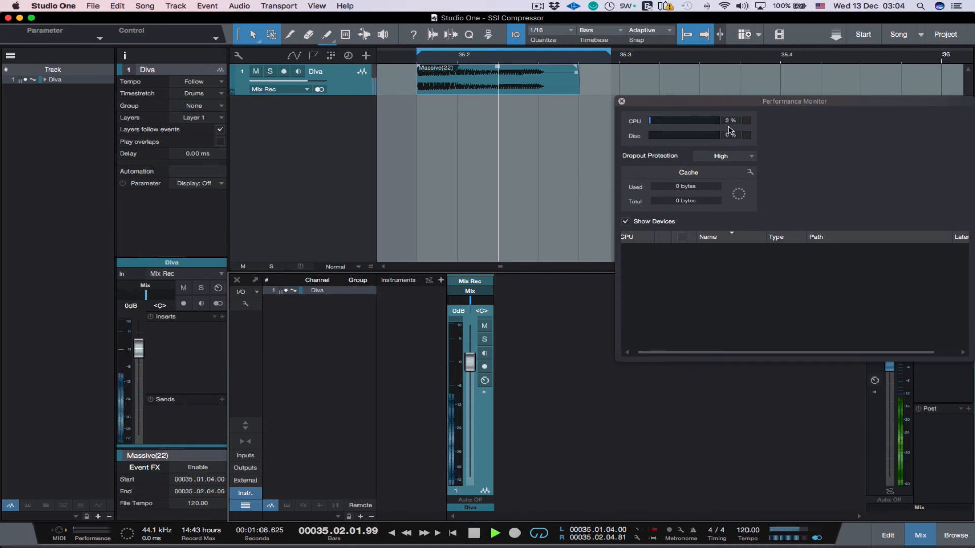
click(475, 533)
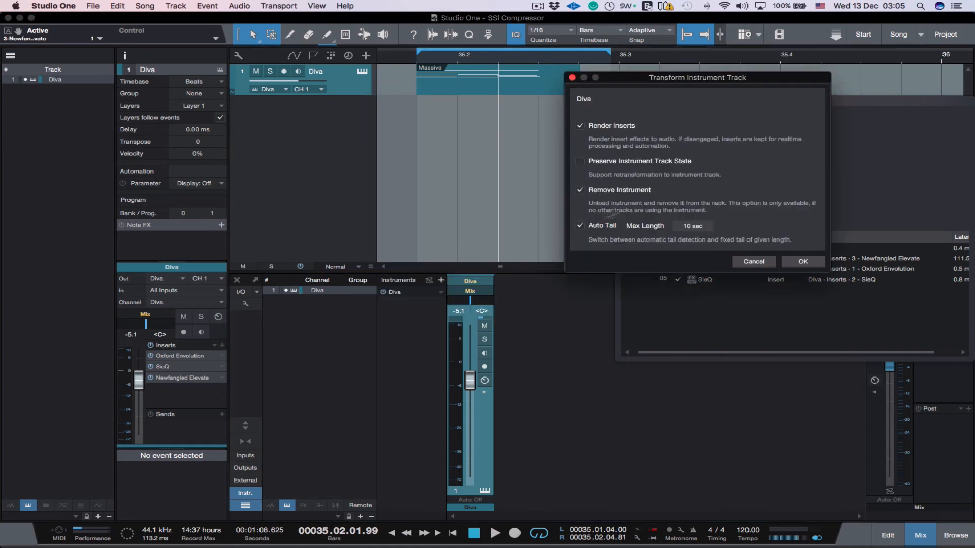
Transform to audio with Preserve Instrument Track State ticked instead of Remove Instrument.
click(580, 161)
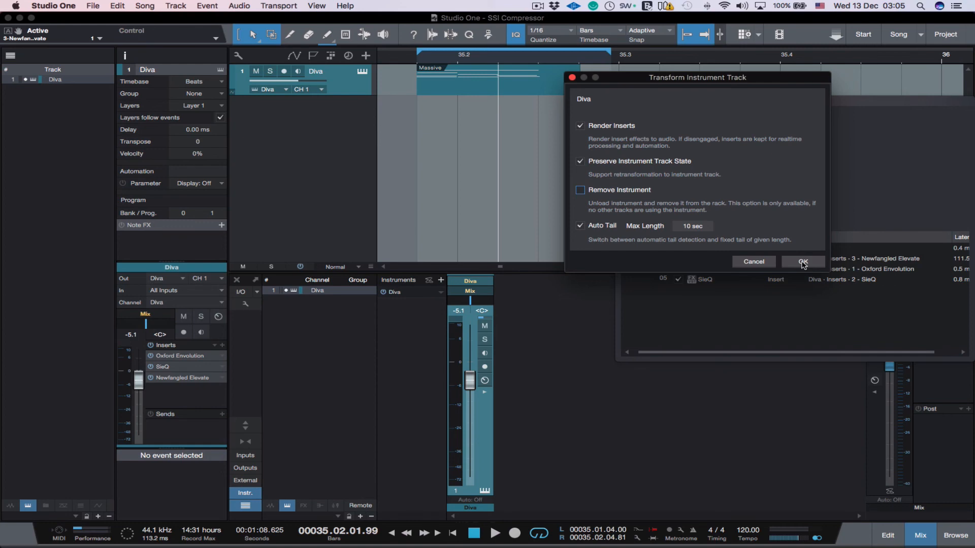
click(801, 261)
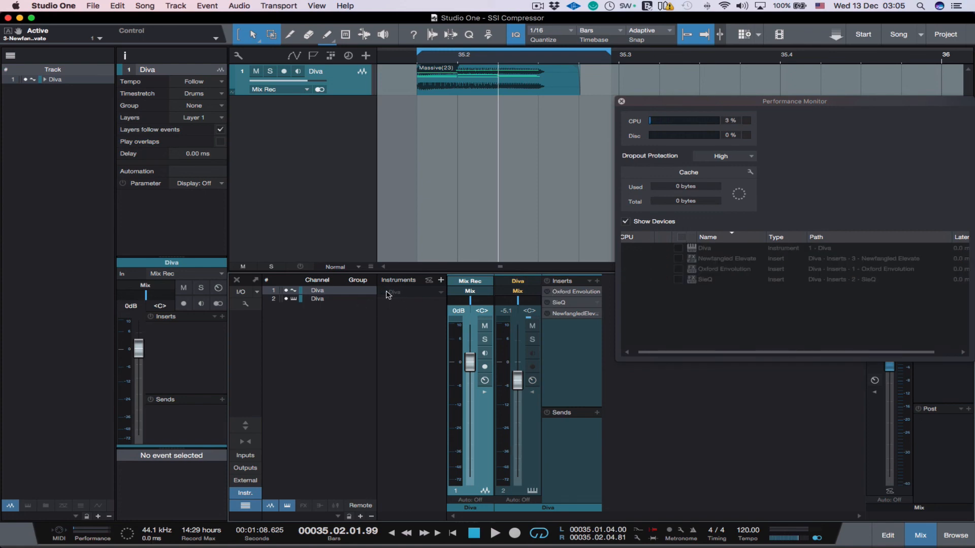
mouse_move(738, 148)
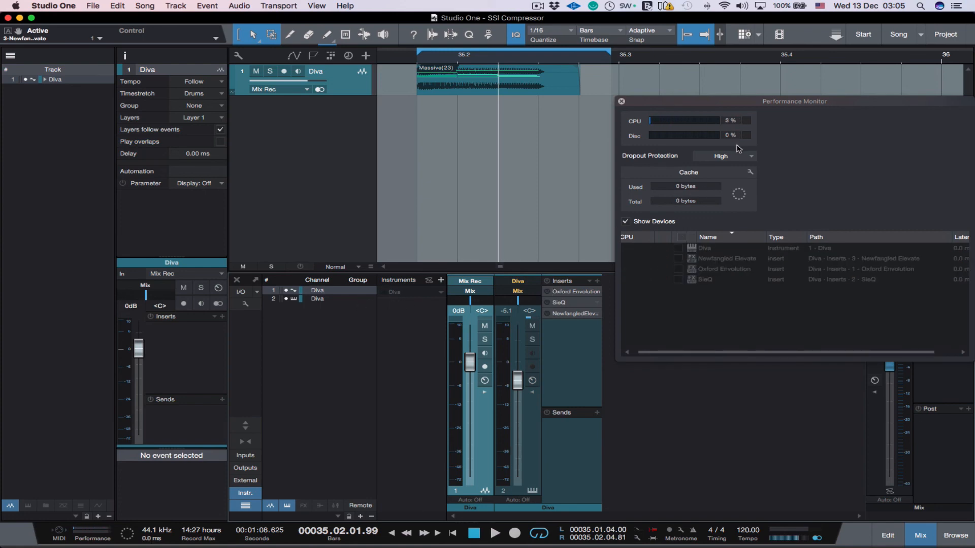
mouse_move(737, 170)
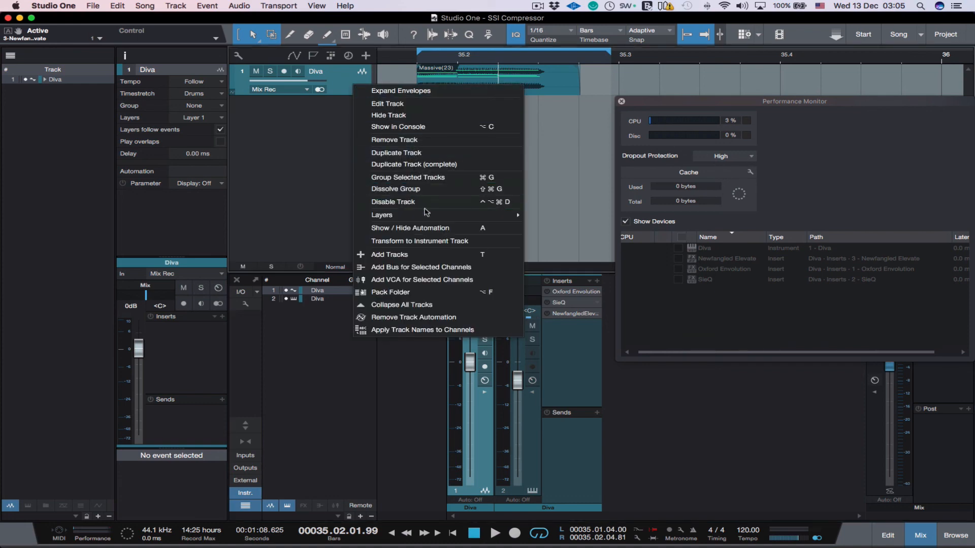
mouse_move(419, 242)
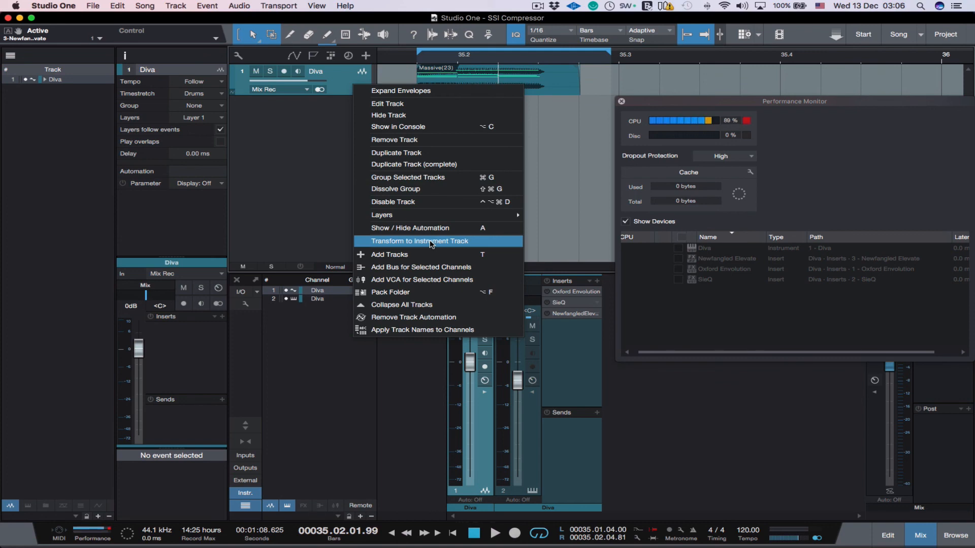
Transform the Diva audio track back into an instrument track with its three inserts restored.
click(418, 242)
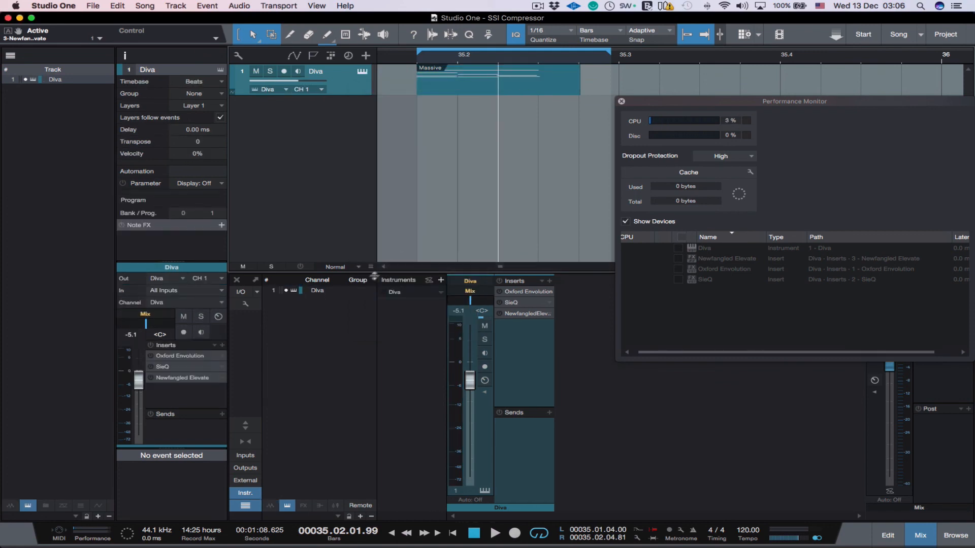